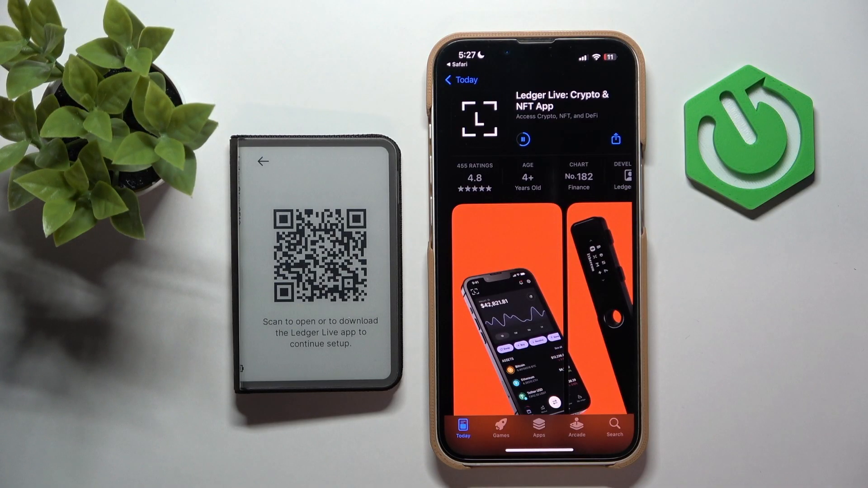
Launch the newly installed Ledger Live from its App Store page.
{"action": "left_click", "coordinate": [523, 138]}
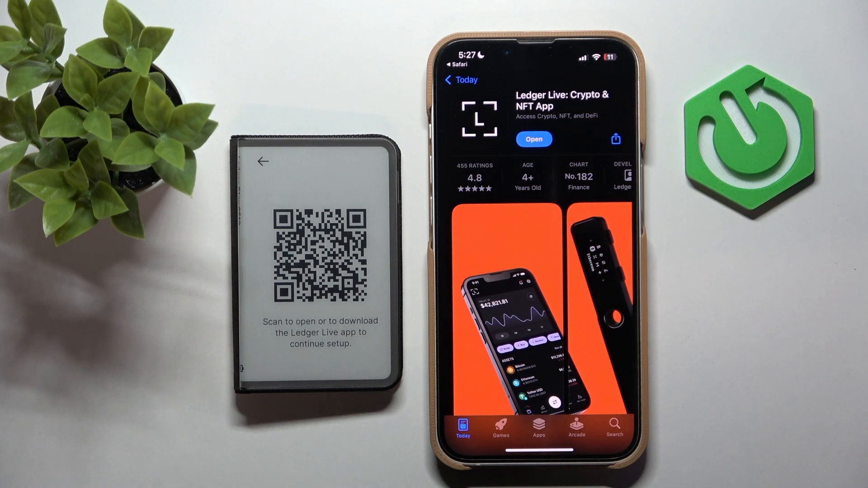
{"action": "left_click", "coordinate": [533, 138]}
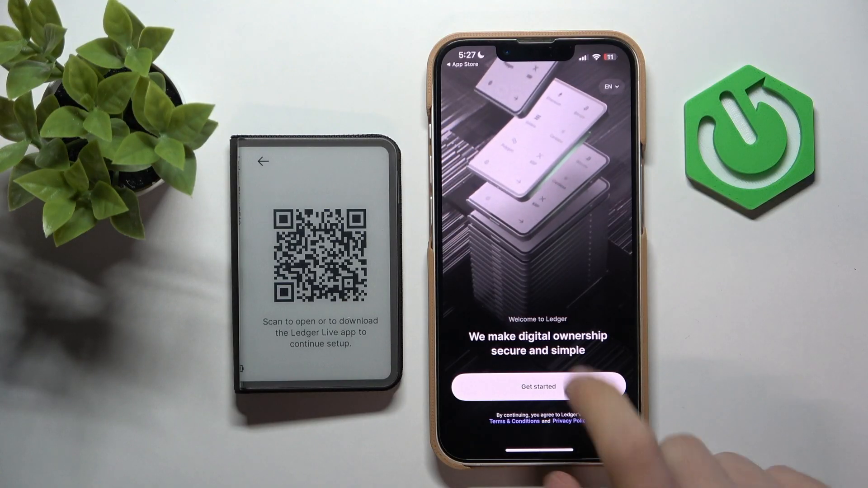
Tap Get started to begin Ledger Live onboarding.
{"action": "left_click", "coordinate": [539, 386]}
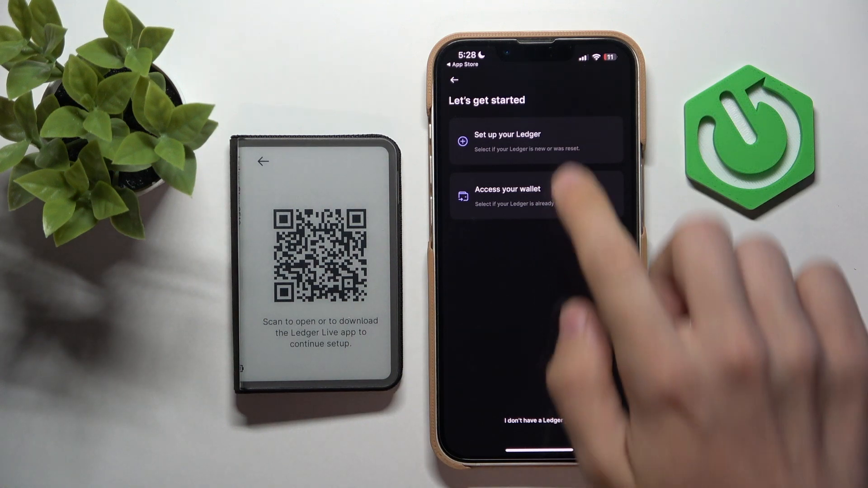
{"action": "left_click", "coordinate": [526, 142]}
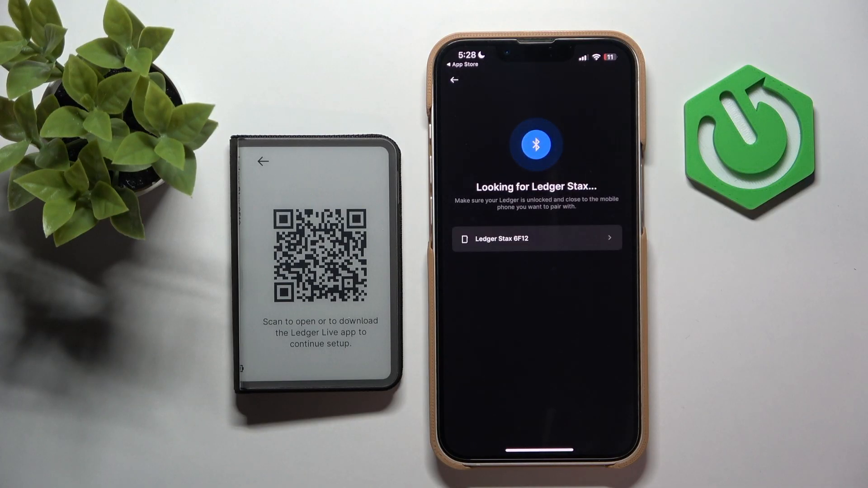
{"action": "left_click", "coordinate": [536, 238]}
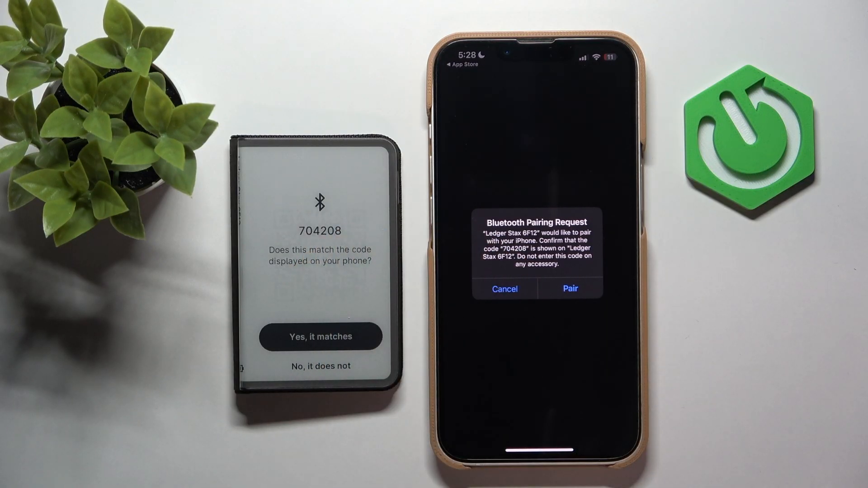
{"action": "left_click", "coordinate": [570, 289]}
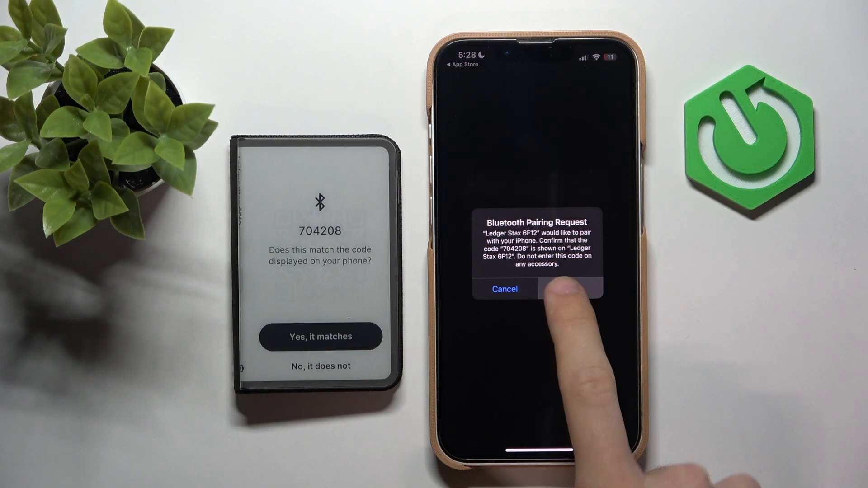
{"action": "left_click", "coordinate": [568, 289]}
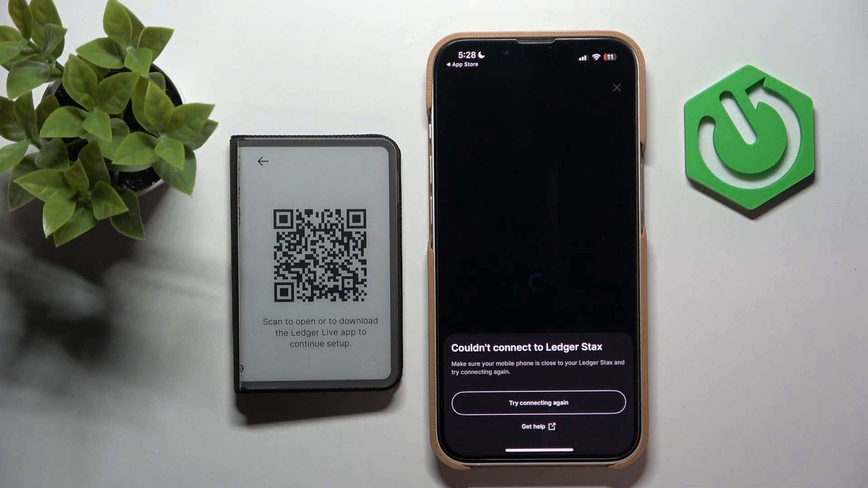
Retry the connection, choosing Ledger Stax and then Ledger Stax 6F12.
{"action": "left_click", "coordinate": [616, 88]}
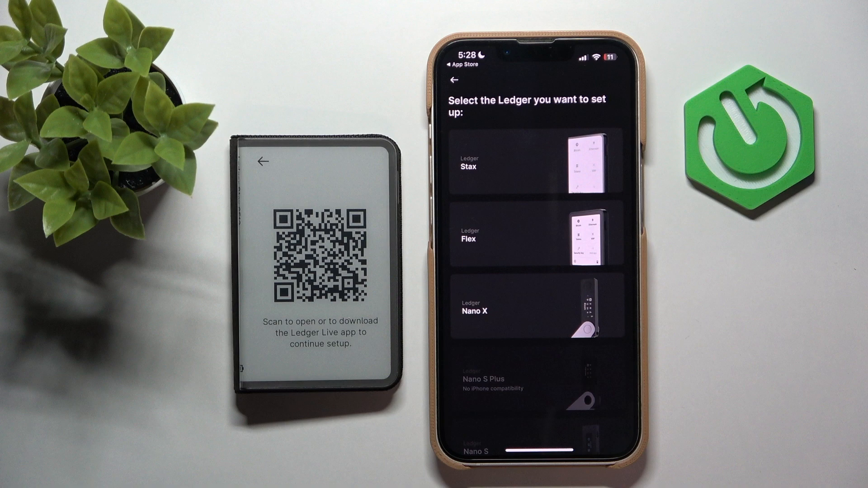
{"action": "left_click", "coordinate": [536, 160]}
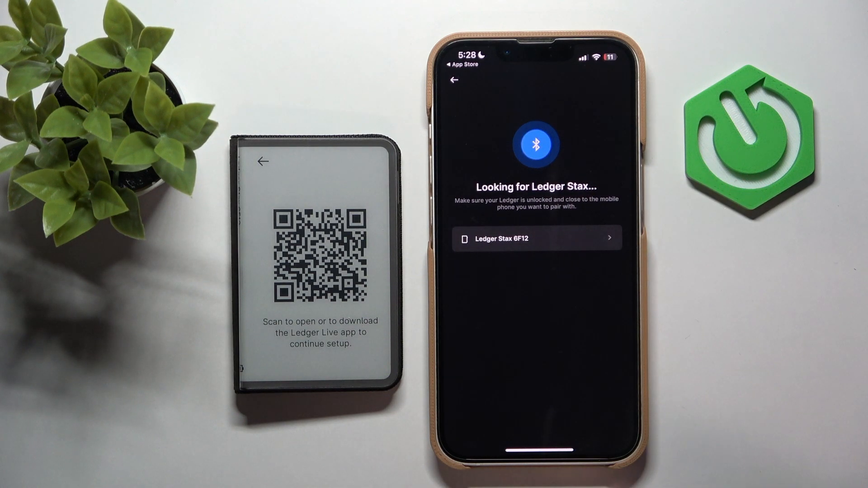
{"action": "left_click", "coordinate": [535, 238]}
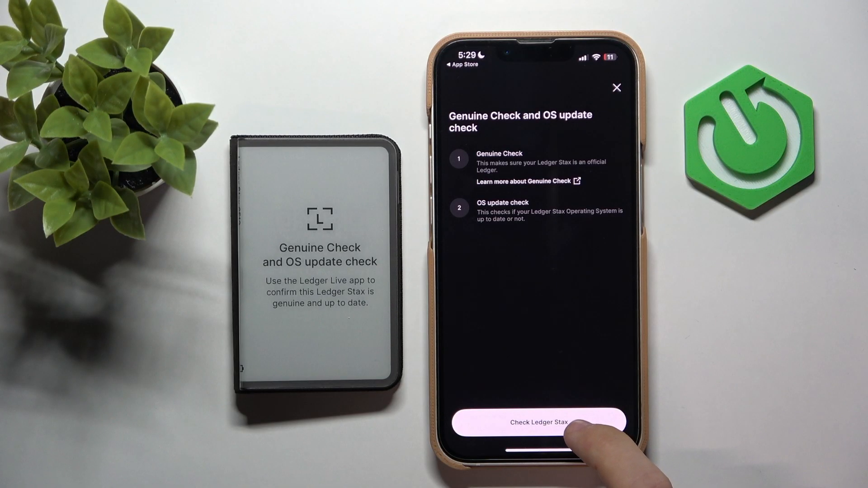
Run the Genuine Check and OS update check on the Ledger Stax.
{"action": "left_click", "coordinate": [538, 422]}
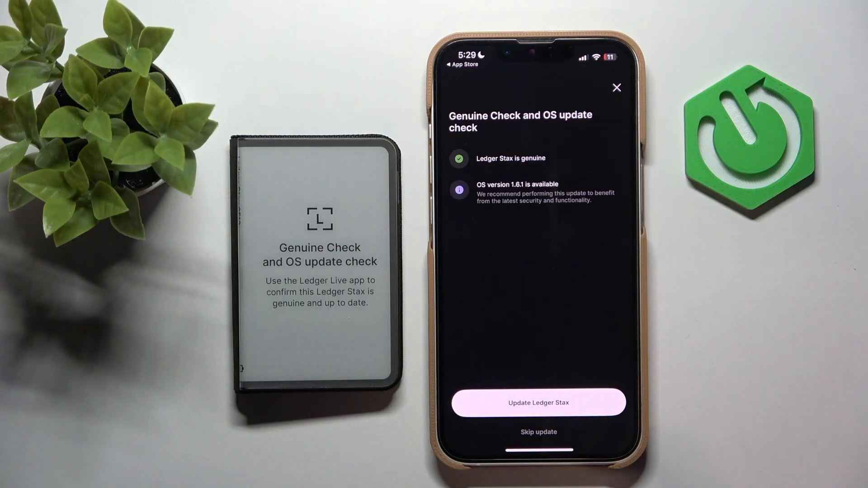
{"action": "left_click", "coordinate": [538, 432]}
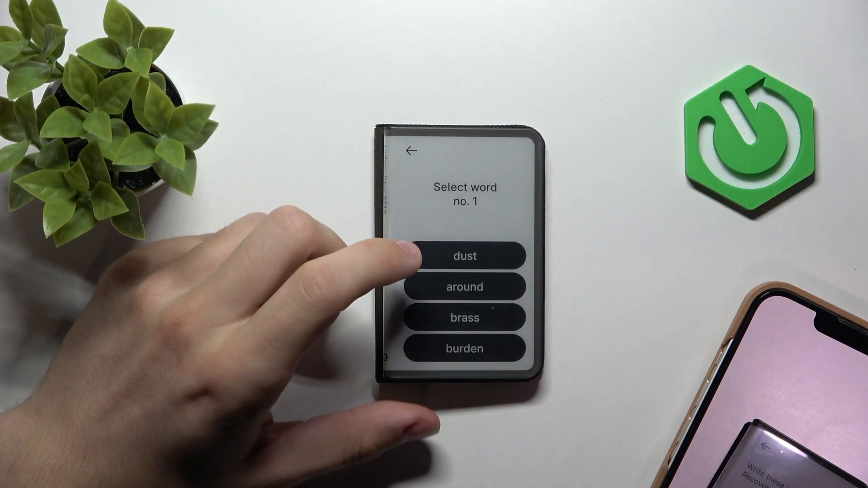
Select the matching recovery phrase words, from word no. 1 through word no. 5.
{"action": "left_click", "coordinate": [463, 256]}
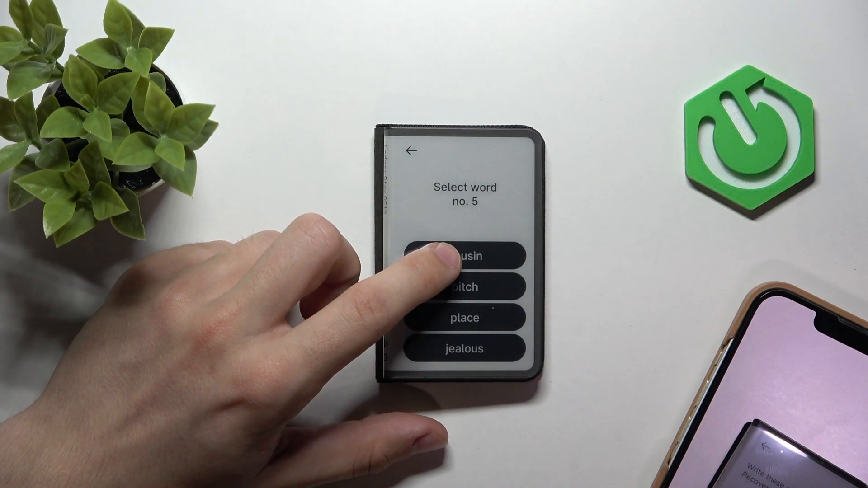
{"action": "left_click", "coordinate": [465, 256]}
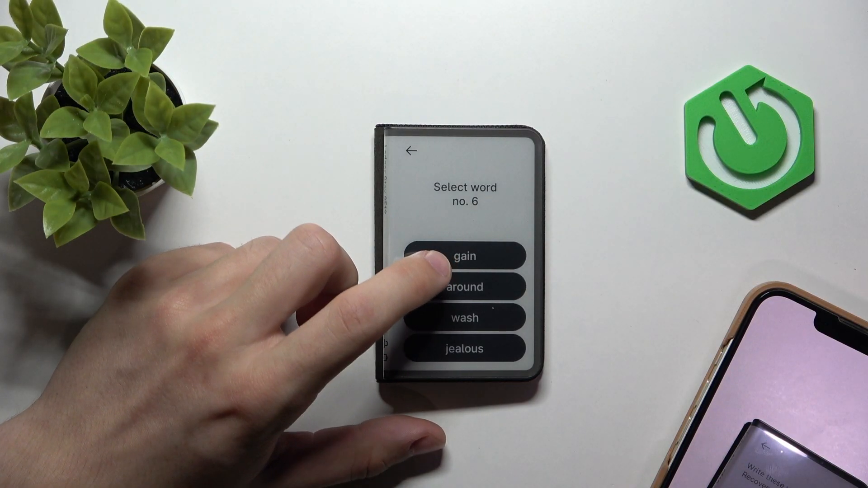